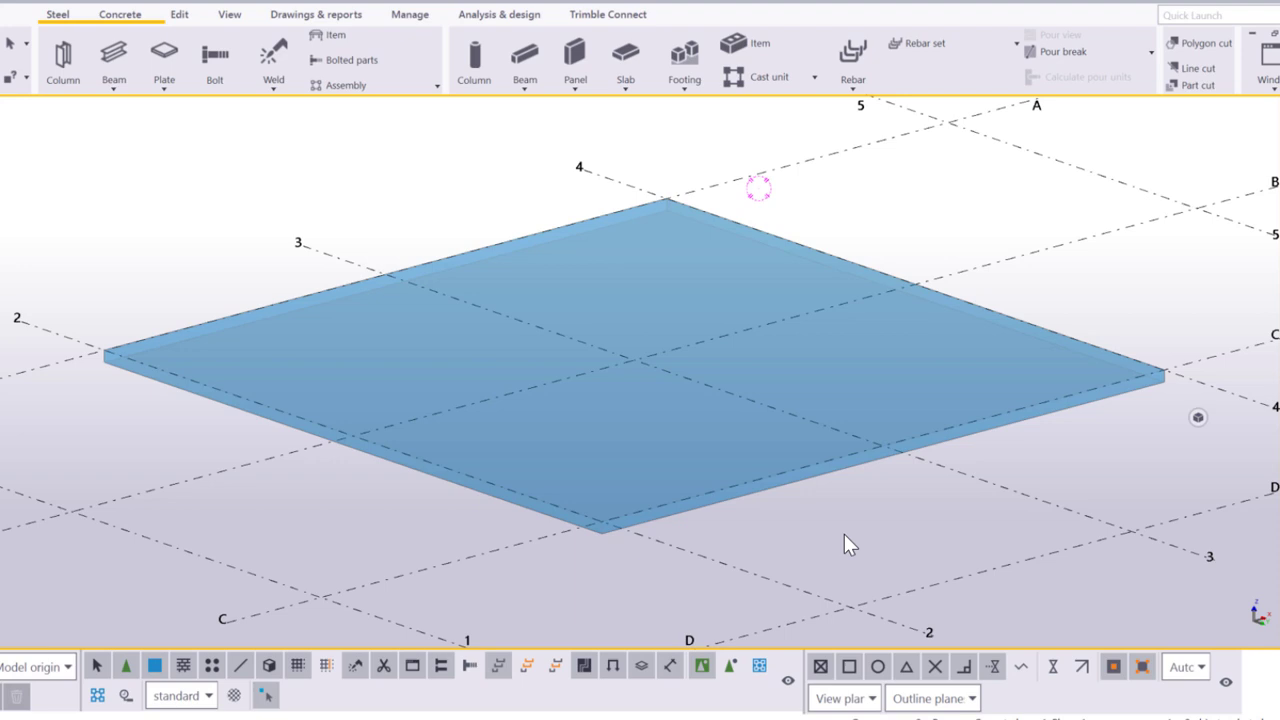
- Switch the 3D view of the slab to a plan view with Ctrl+P
{"action": "key", "text": "ctrl+p"}
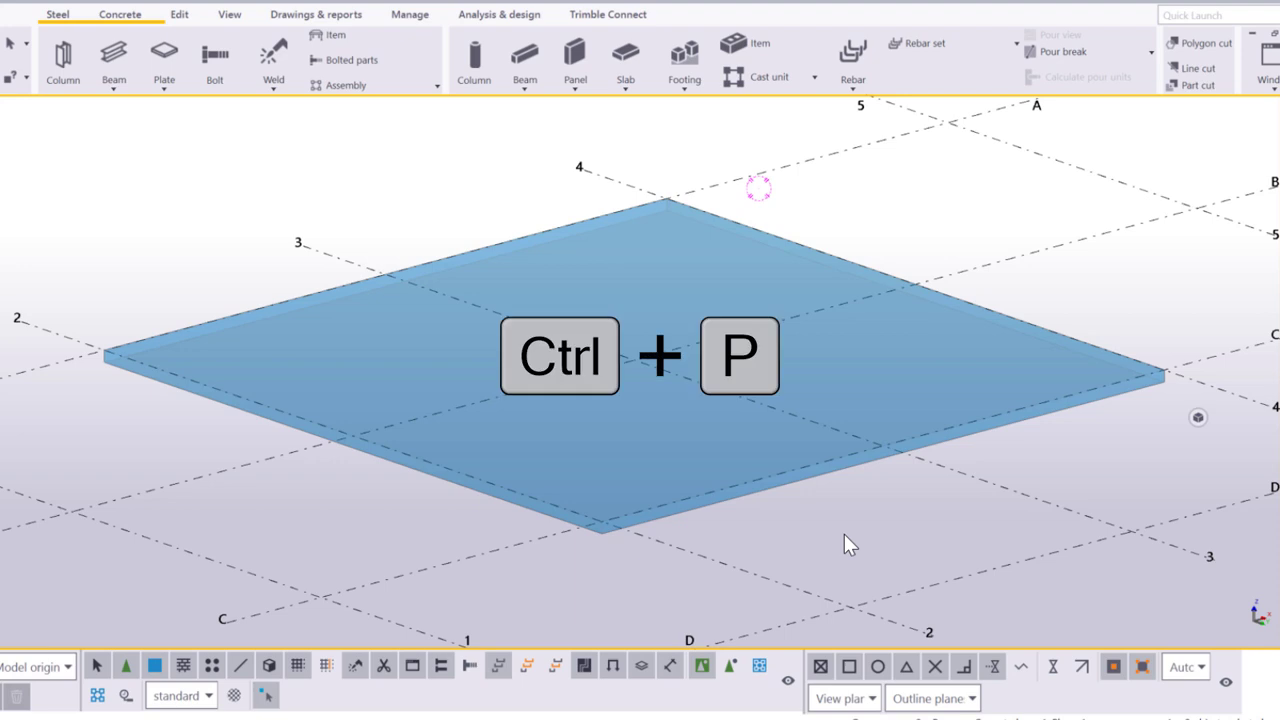
{"action": "key", "text": "ctrl+p"}
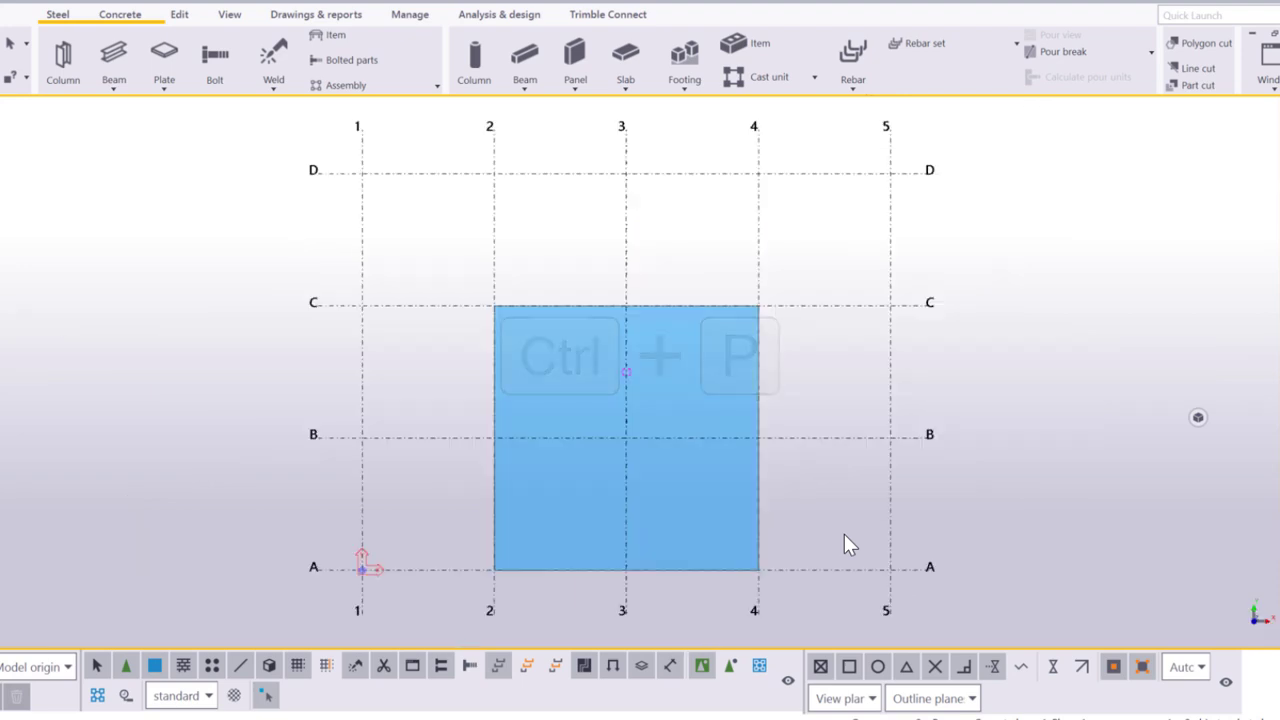
- Draw 45° diagonal construction lines across the slab forming a diamond around its centre
{"action": "key", "text": "ctrl+p"}
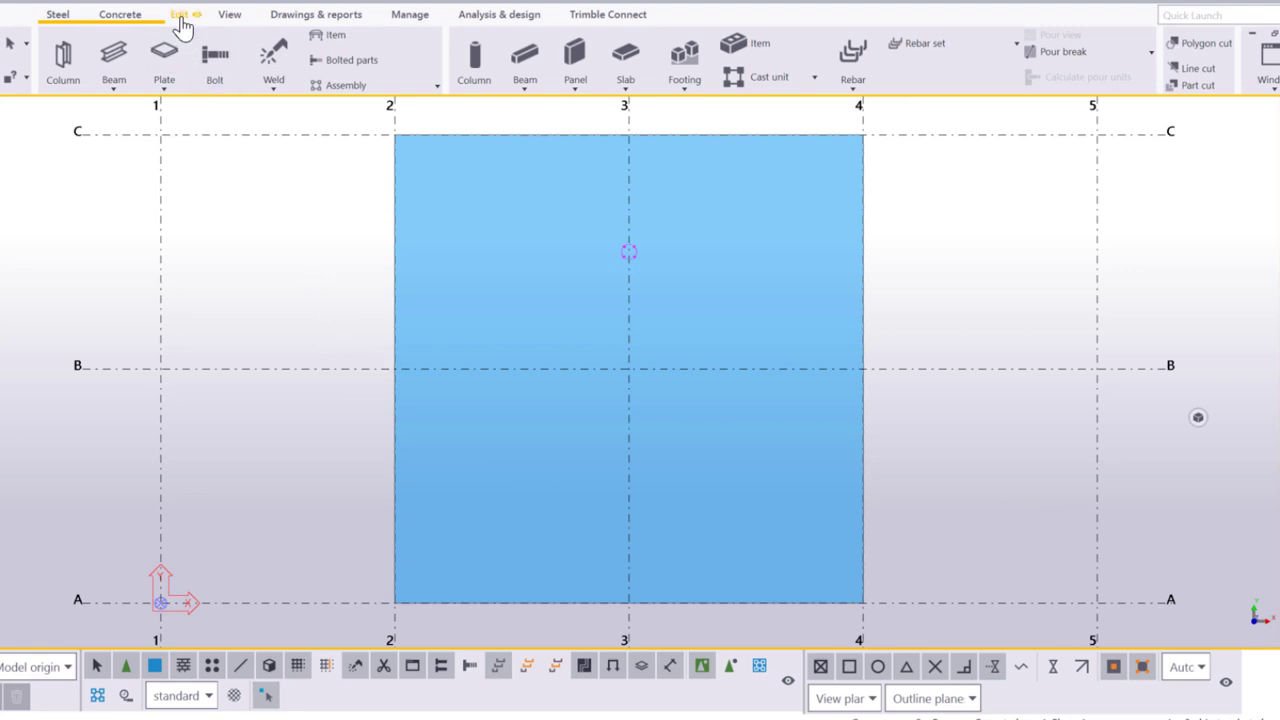
{"action": "left_click", "coordinate": [180, 14]}
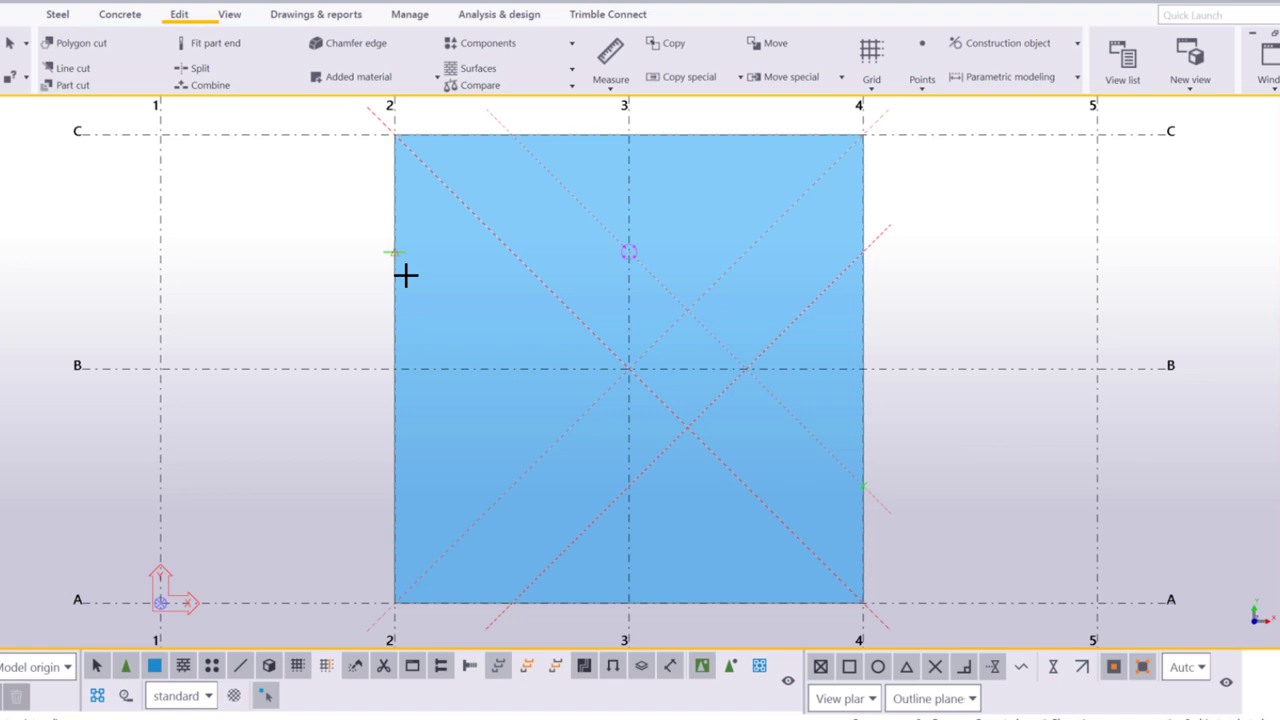
{"action": "left_click_drag", "start_coordinate": [396, 252], "coordinate": [750, 604]}
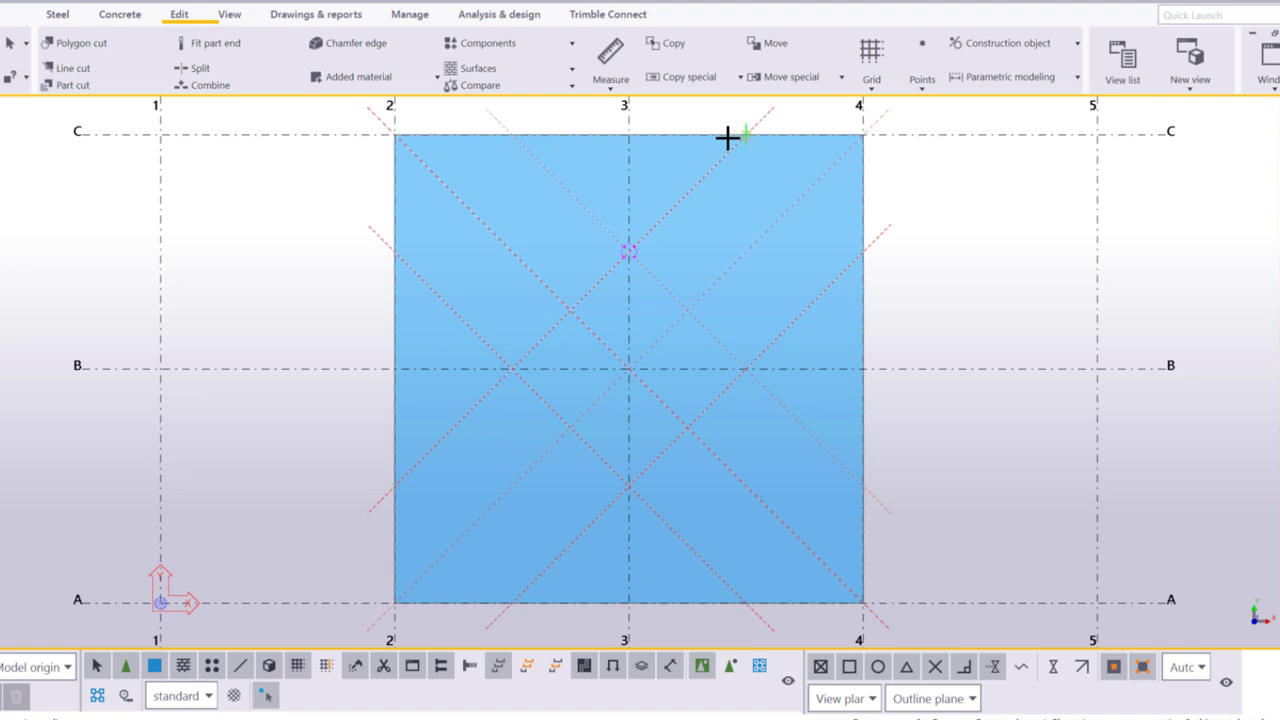
{"action": "right_click", "coordinate": [300, 250]}
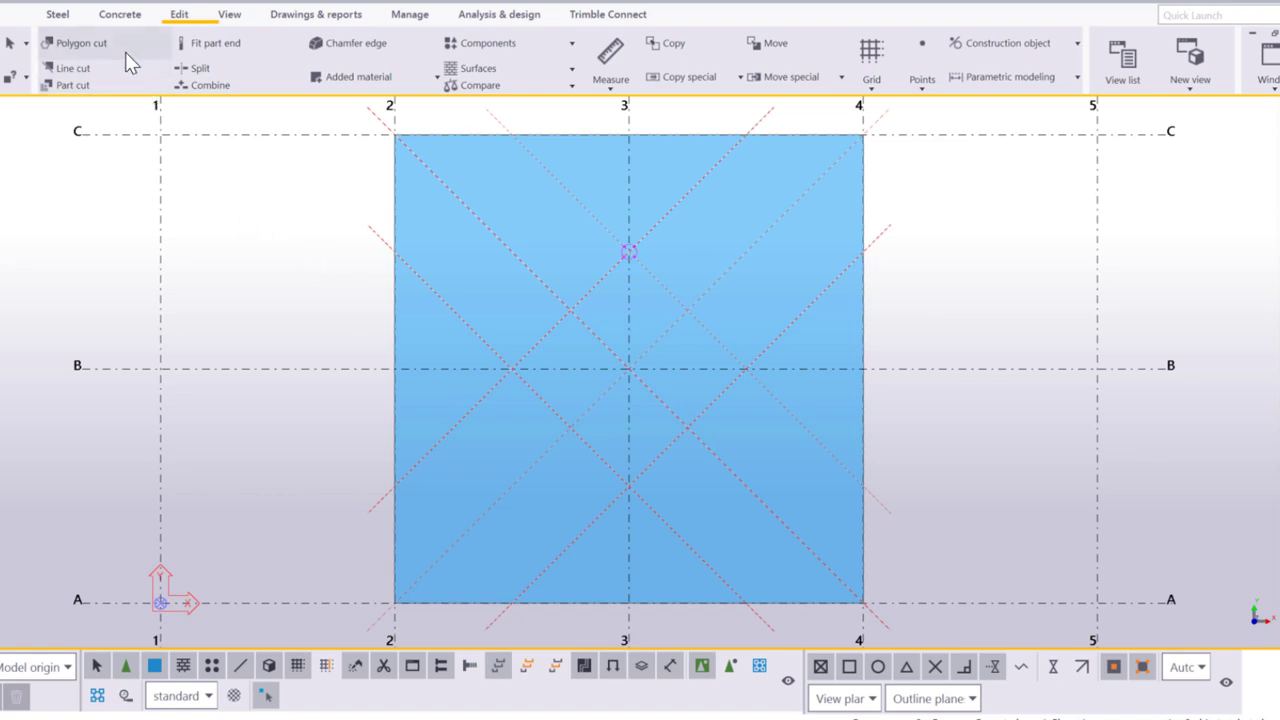
- Start a polygon cut on the slab and pick opening corners on the construction-line intersections
{"action": "left_click", "coordinate": [80, 44]}
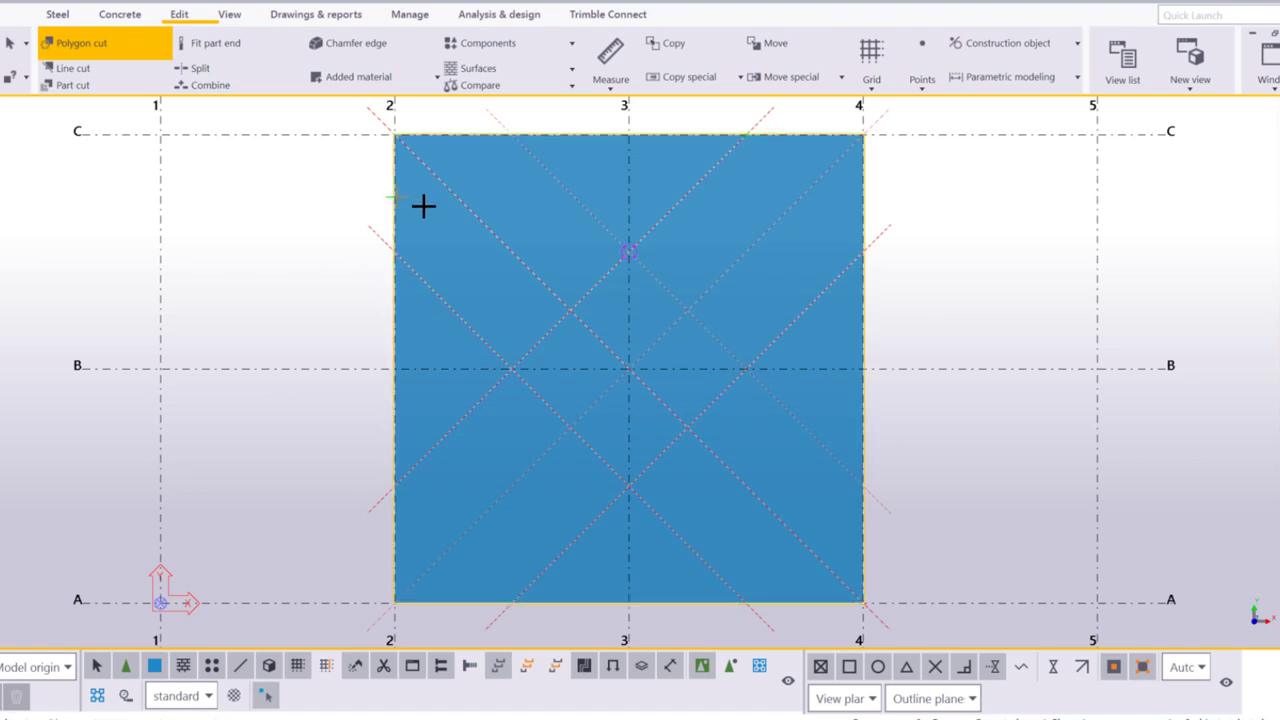
{"action": "mouse_move", "coordinate": [628, 250]}
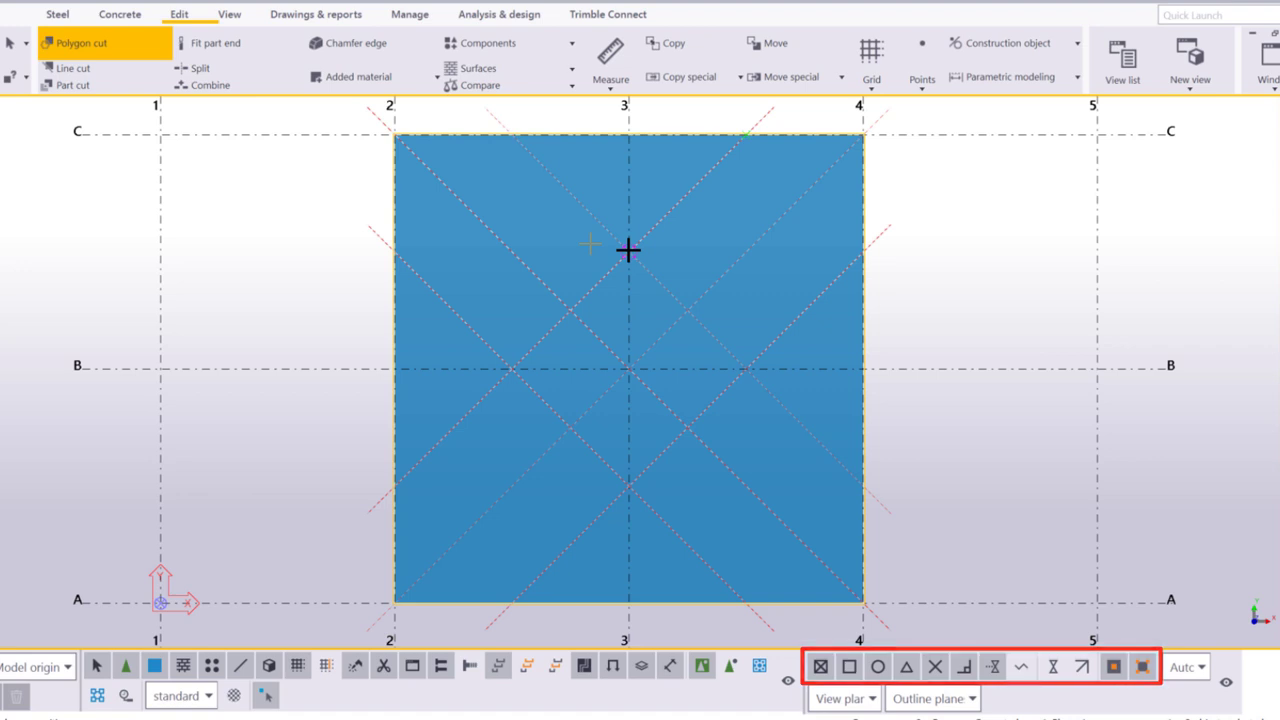
{"action": "mouse_move", "coordinate": [508, 364]}
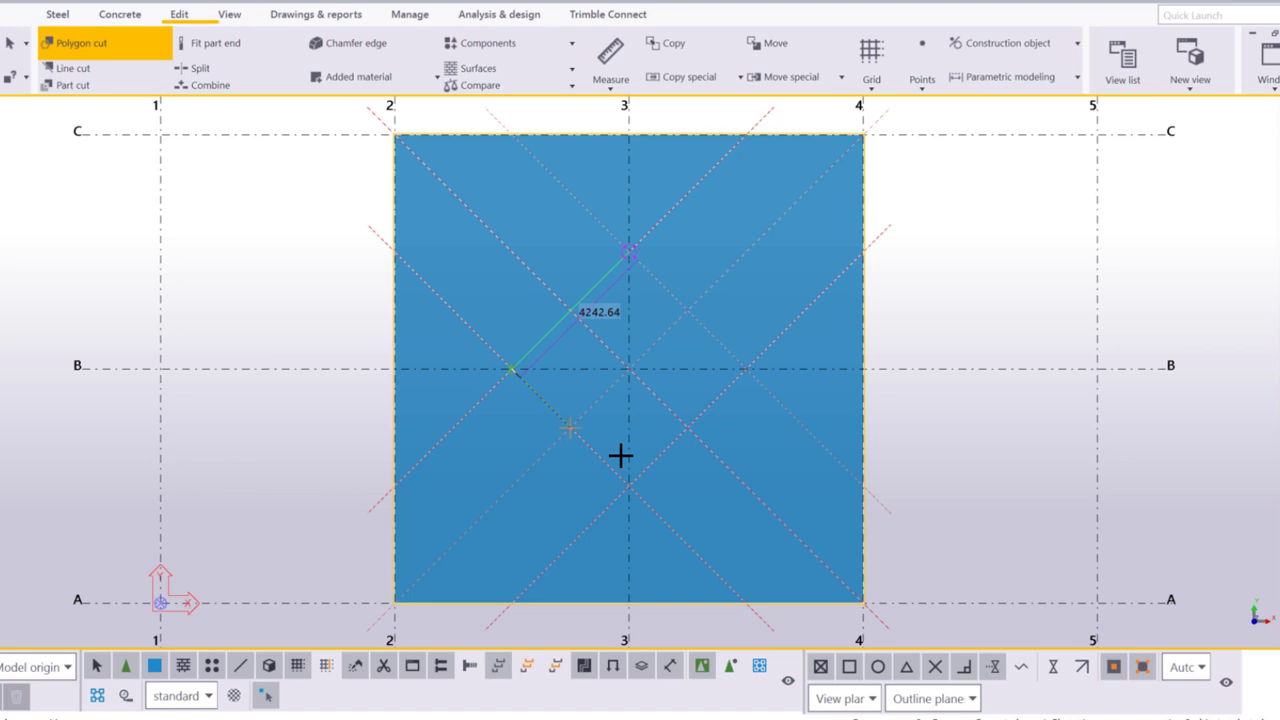
{"action": "left_click", "coordinate": [624, 490]}
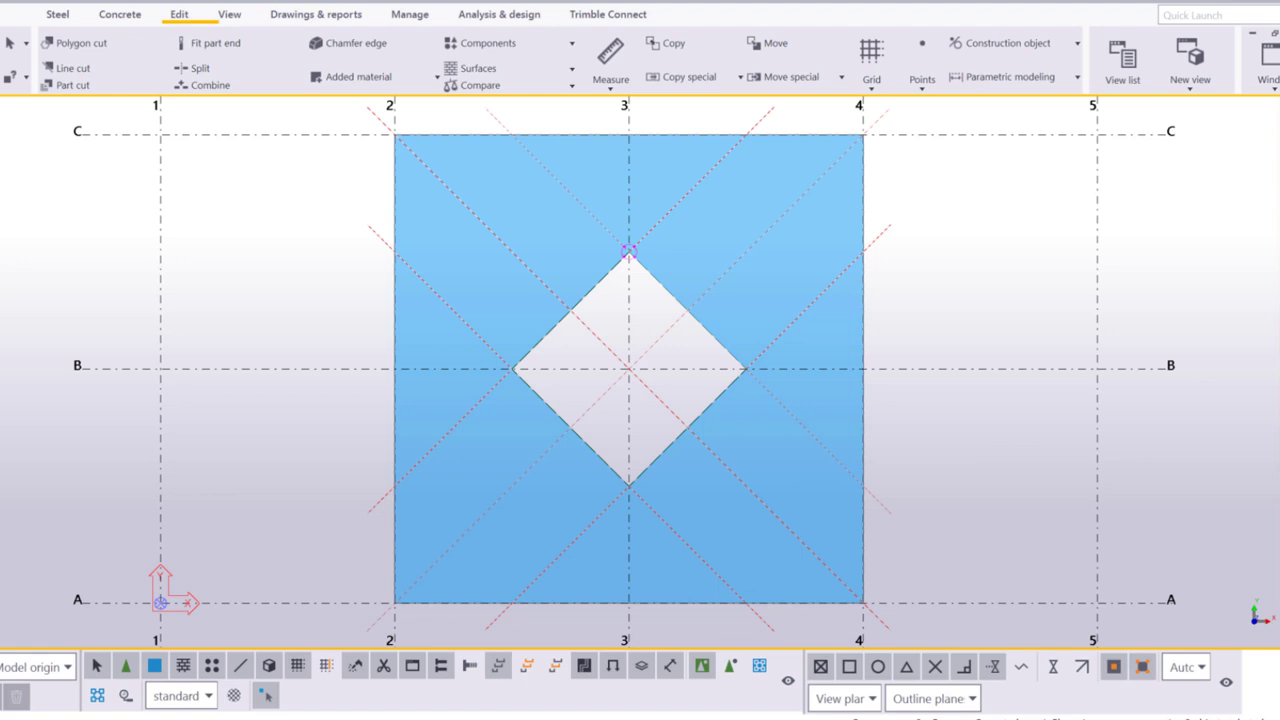
{"action": "mouse_move", "coordinate": [640, 350]}
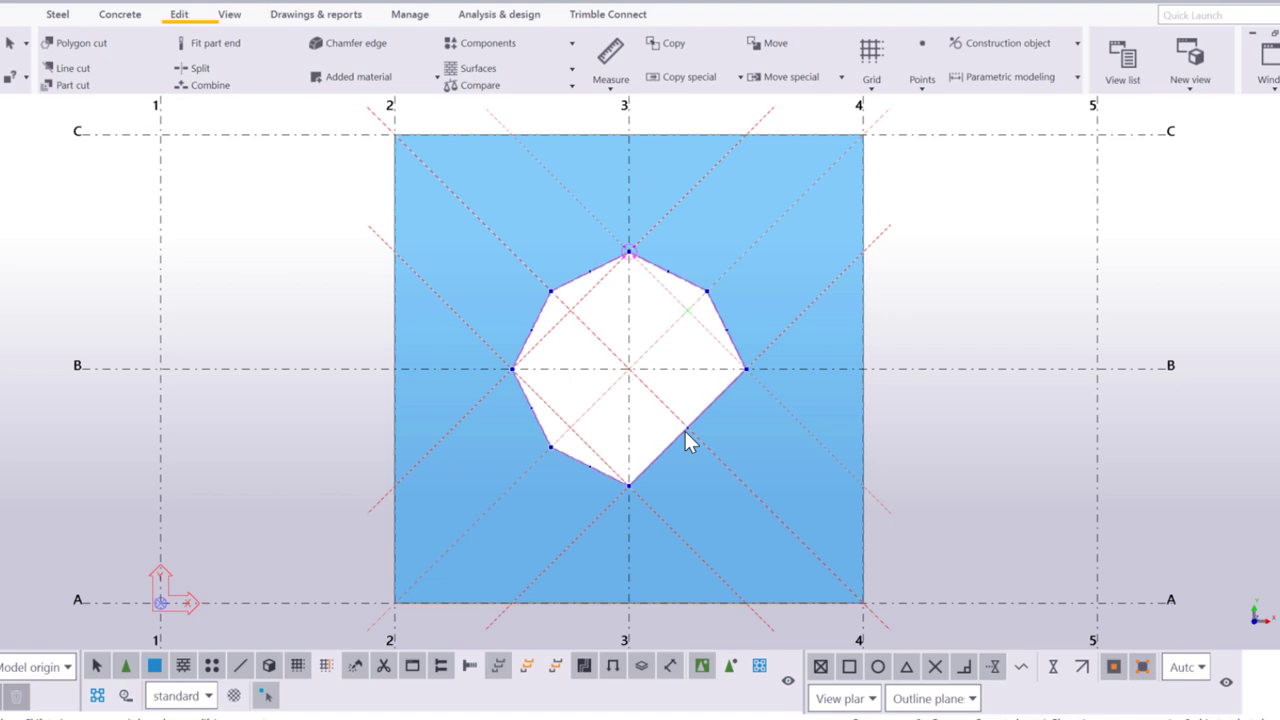
- Drag the cut's edge handles outward to enlarge the diamond opening into an octagon
{"action": "left_click_drag", "start_coordinate": [692, 444], "coordinate": [704, 448]}
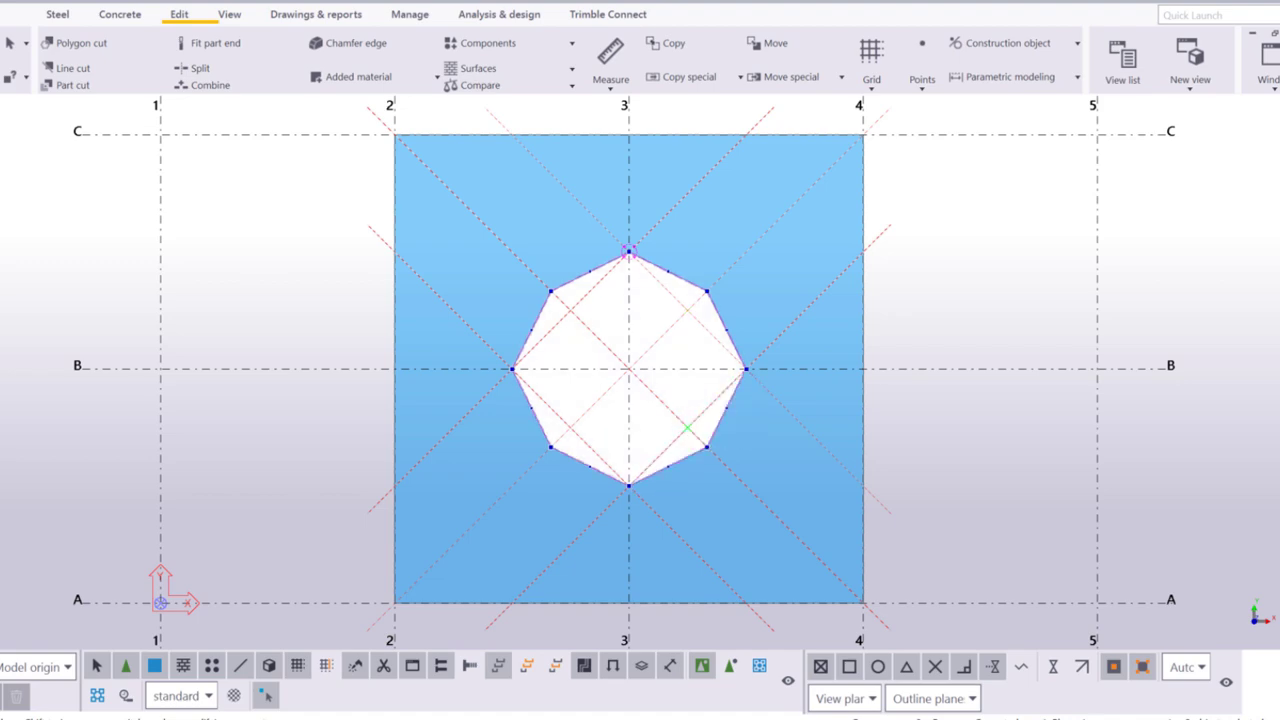